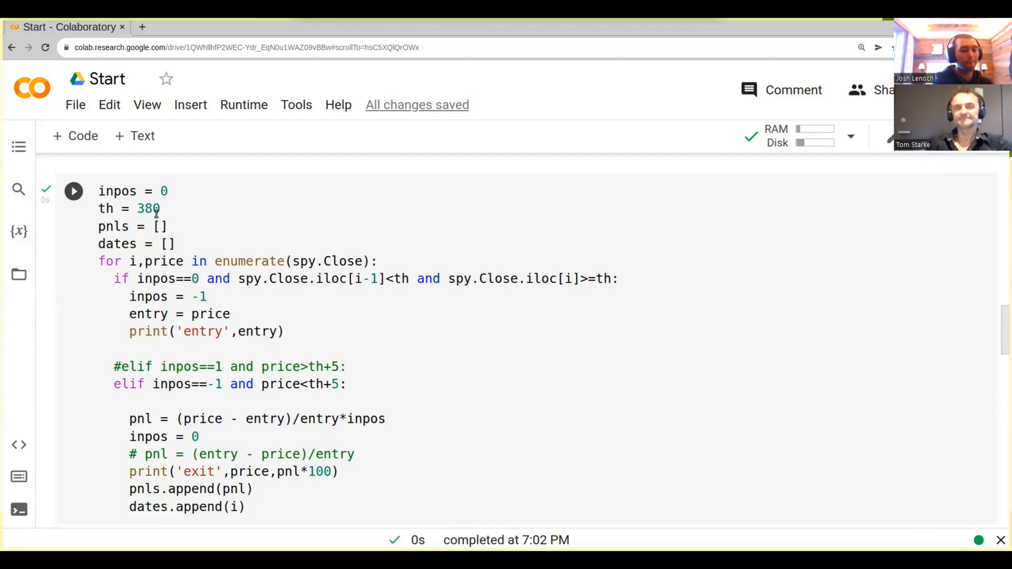
Step: Clear the code cell above the trading loop, leaving it empty for new code
click(74, 191)
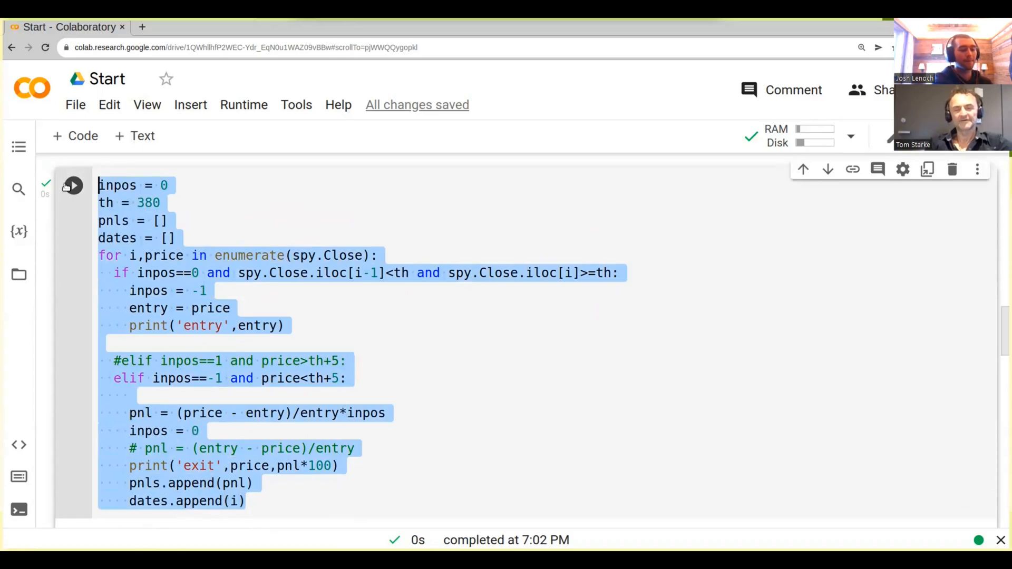
scroll(down, 3)
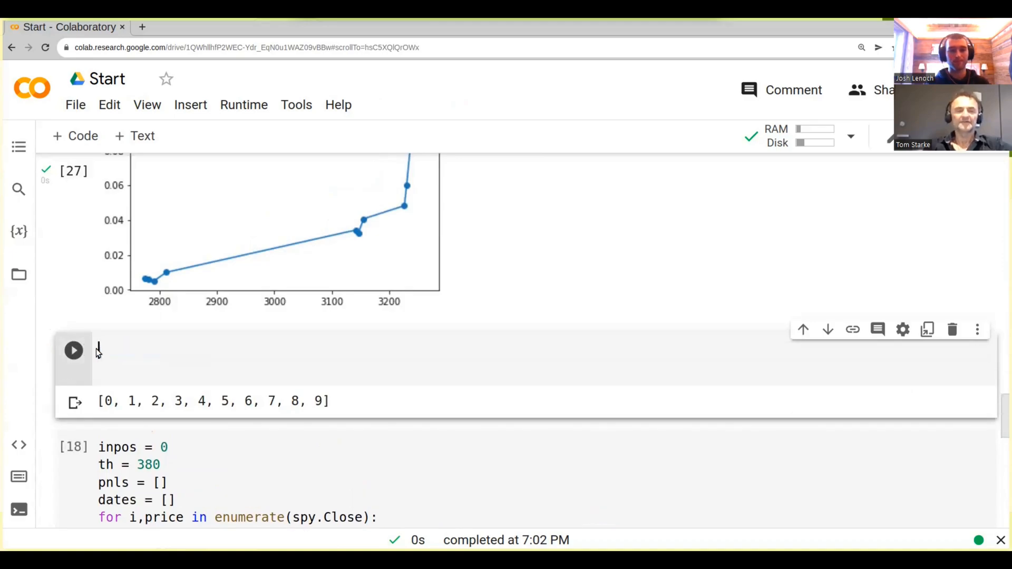
Step: Run spy.Close.plot() to chart SPY closing prices from 2010 to 2022
text(spy)
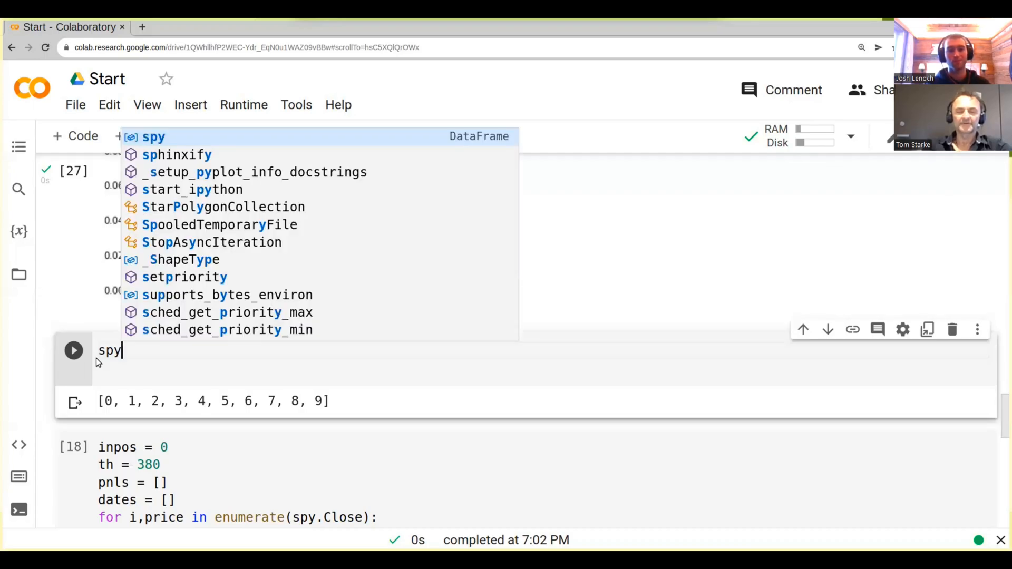
text(.)
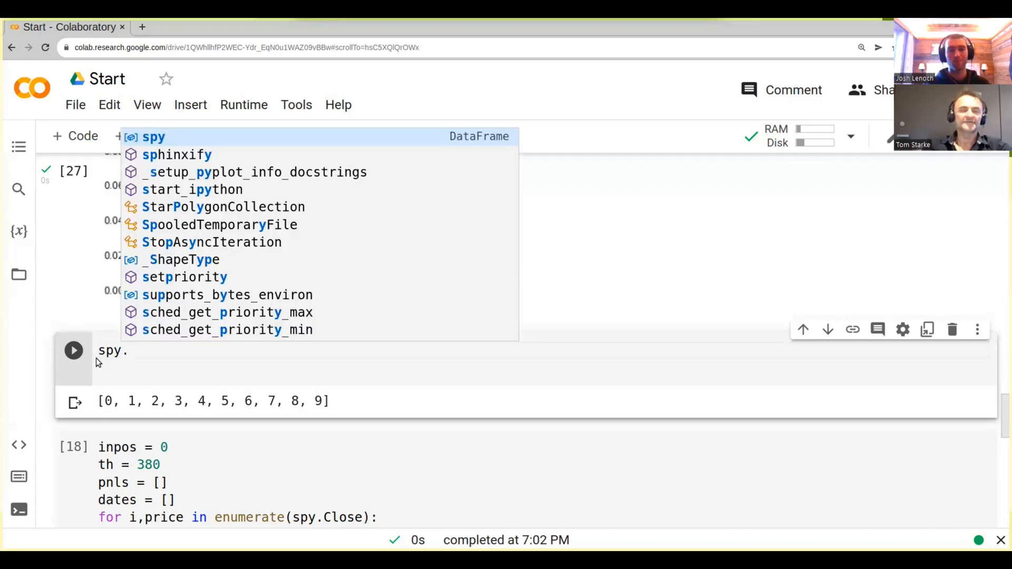
text(cl)
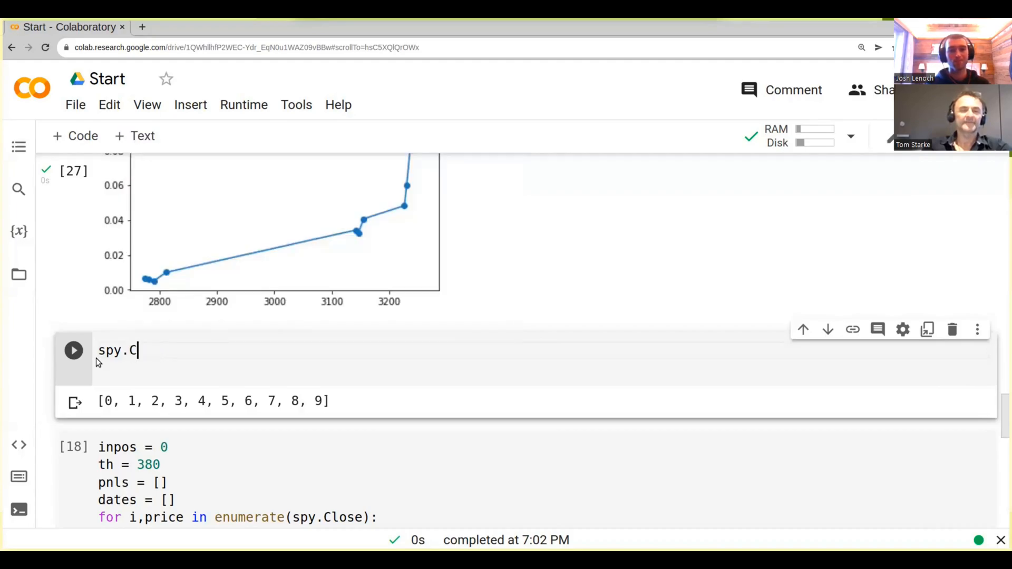
text(lose)
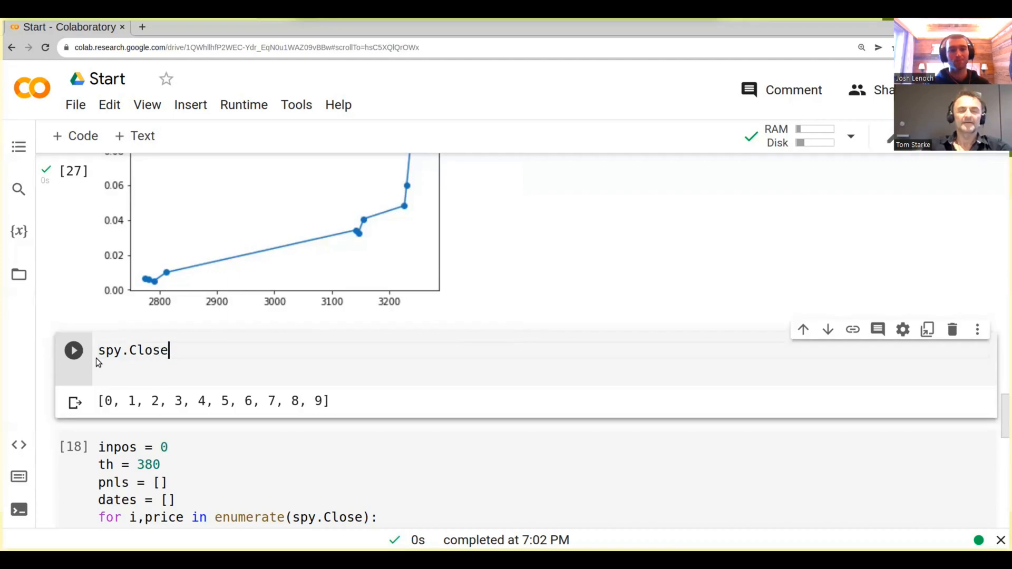
text(.plot())
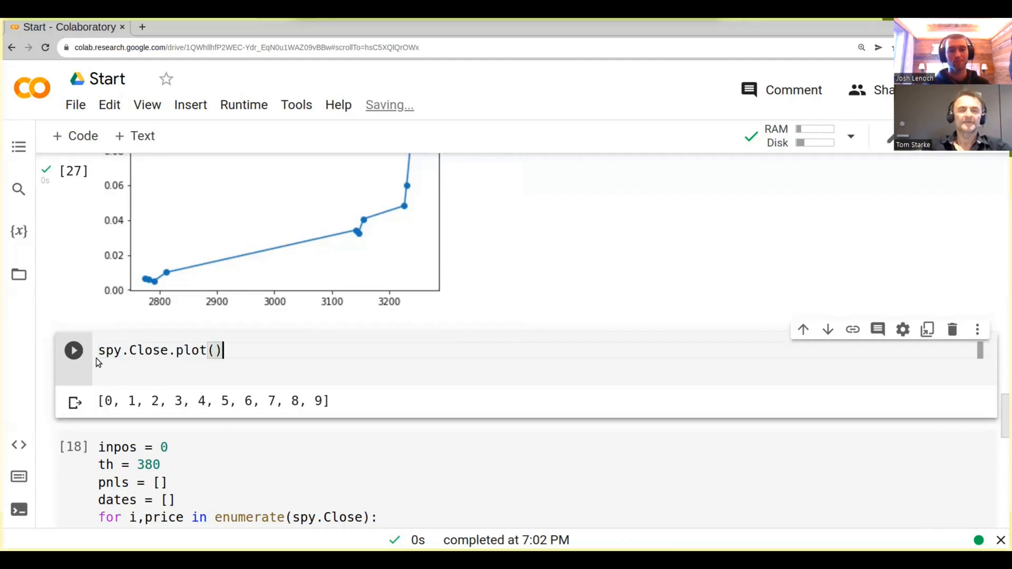
click(74, 351)
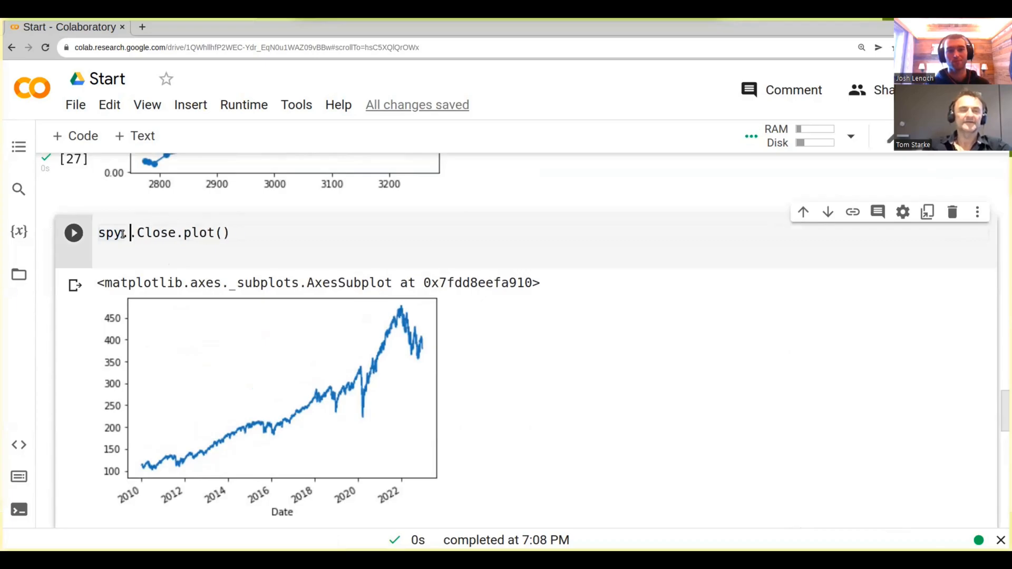
Step: Plot only the last 1000 closes with spy.iloc[-1000:], covering roughly 2019 to 2023
text(iloc[])
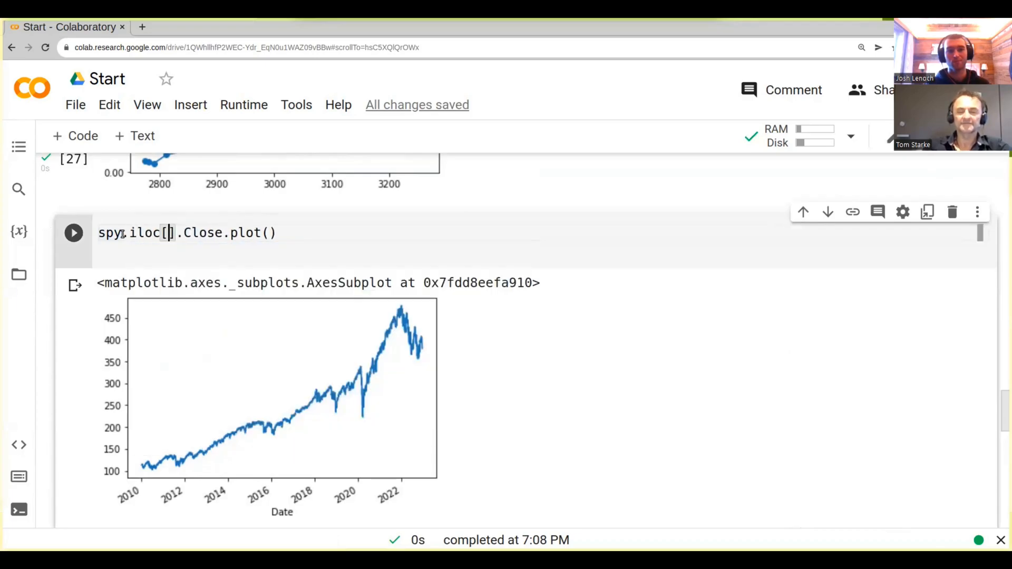
text(-1000:)
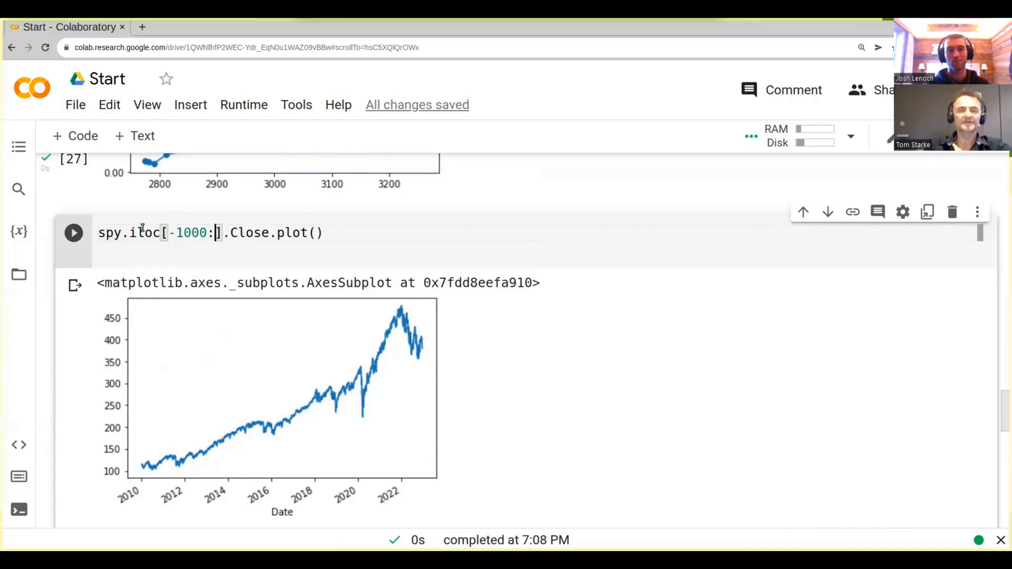
mouse_move(336, 215)
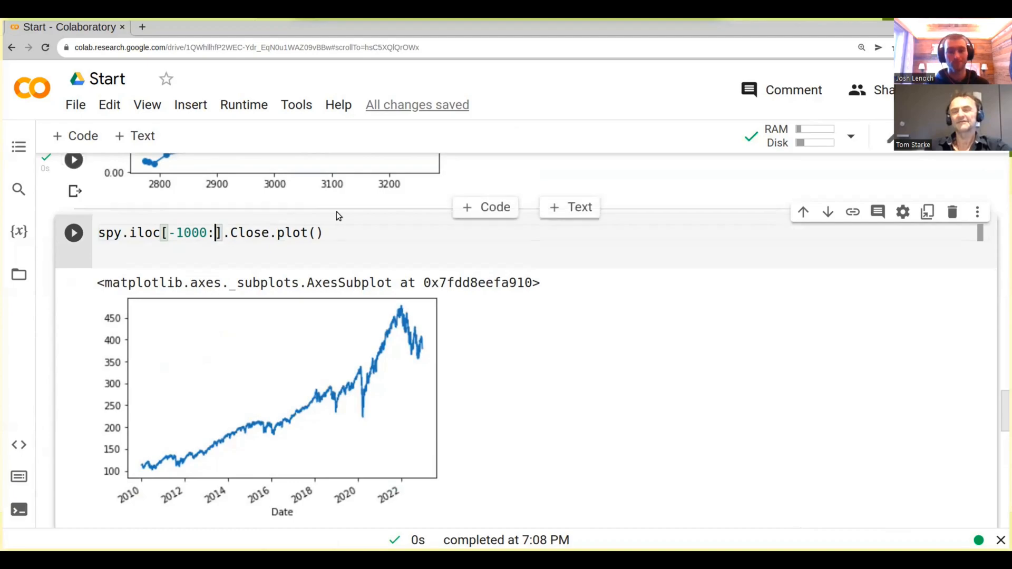
click(73, 233)
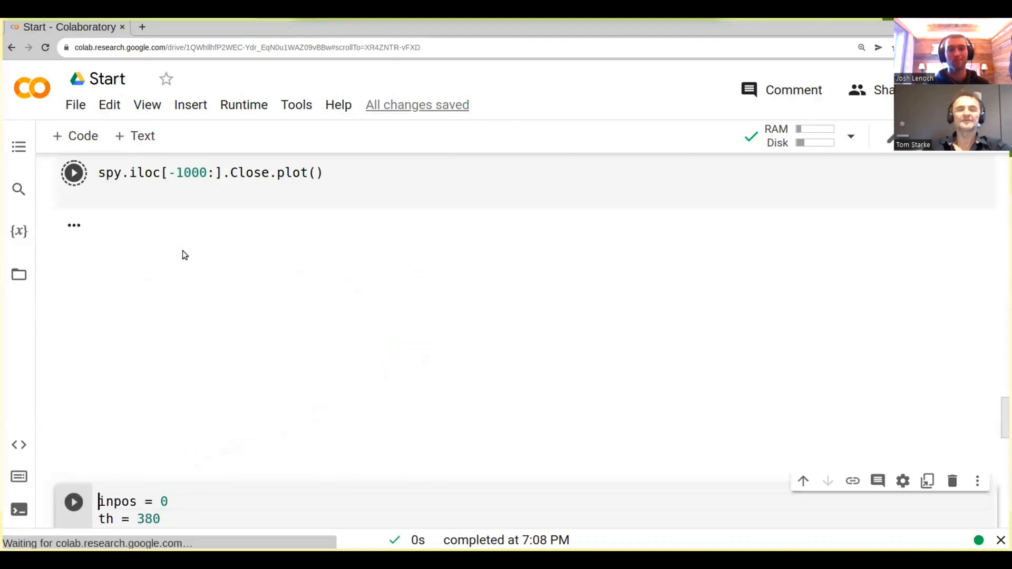
click(74, 172)
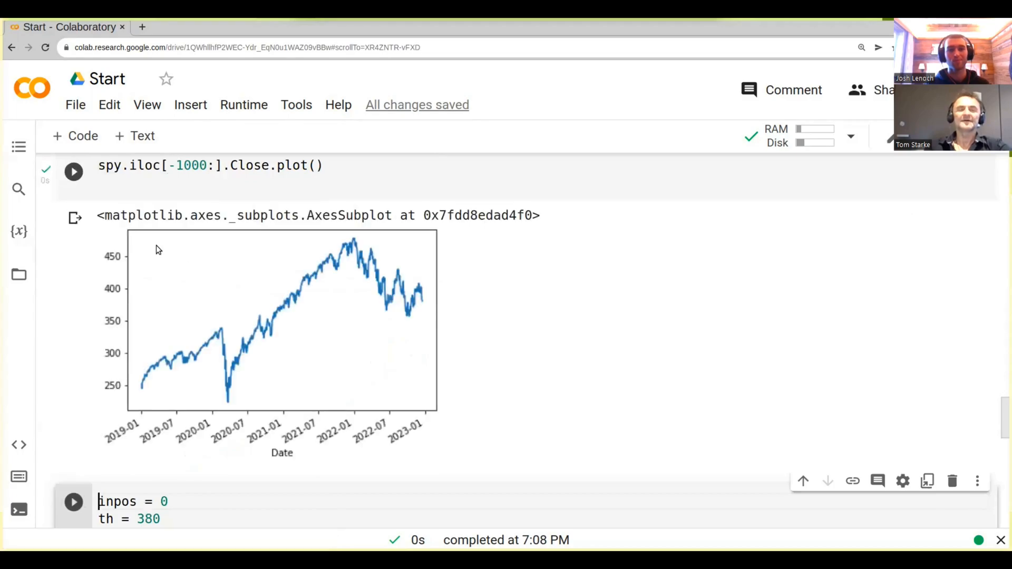
scroll(up, 3)
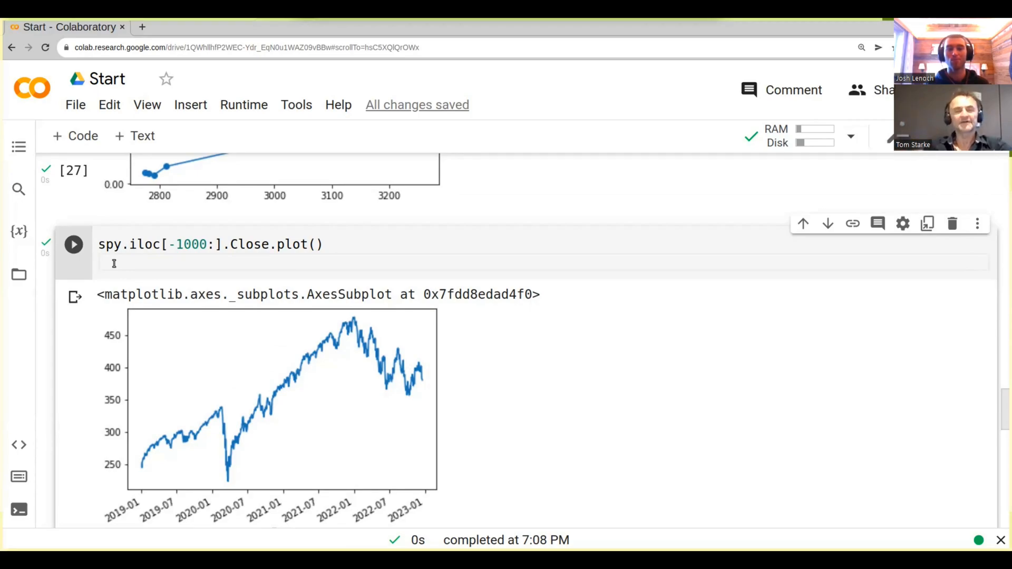
Step: Add spy.iloc[-1000:].Close.rolling(50).mean().plot() as an overlay, then change the window to 200
text(spy)
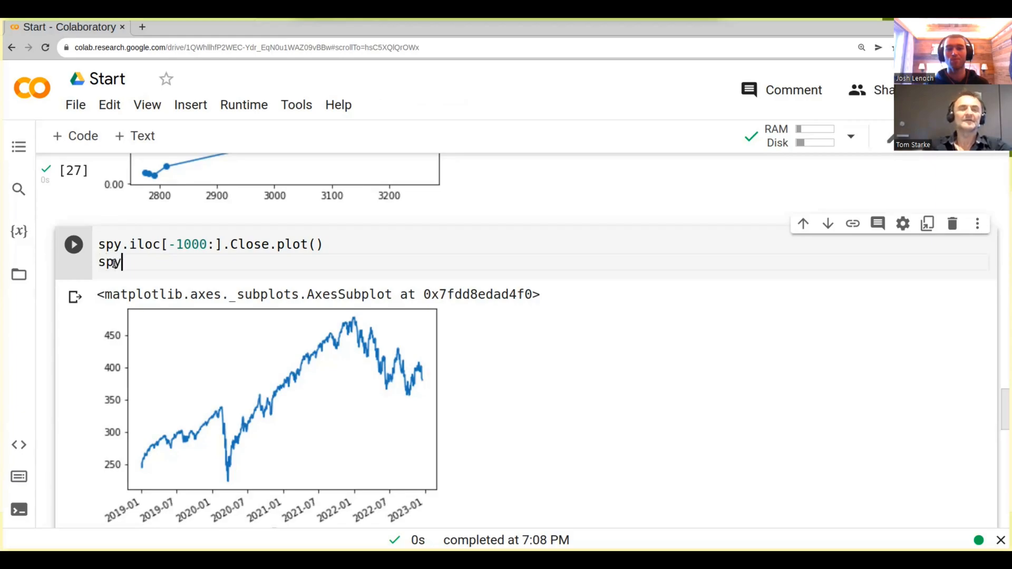
text(.)
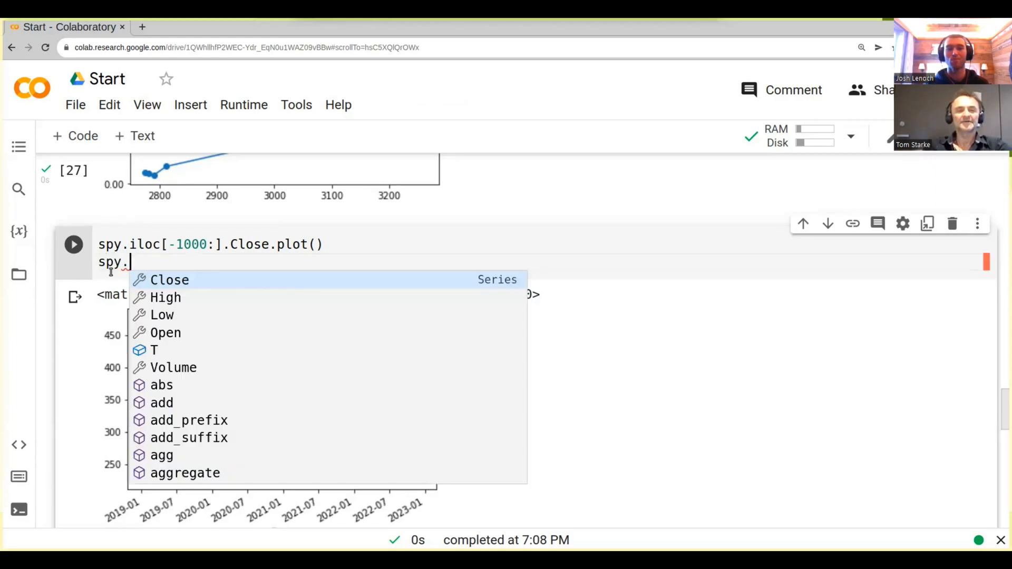
click(169, 280)
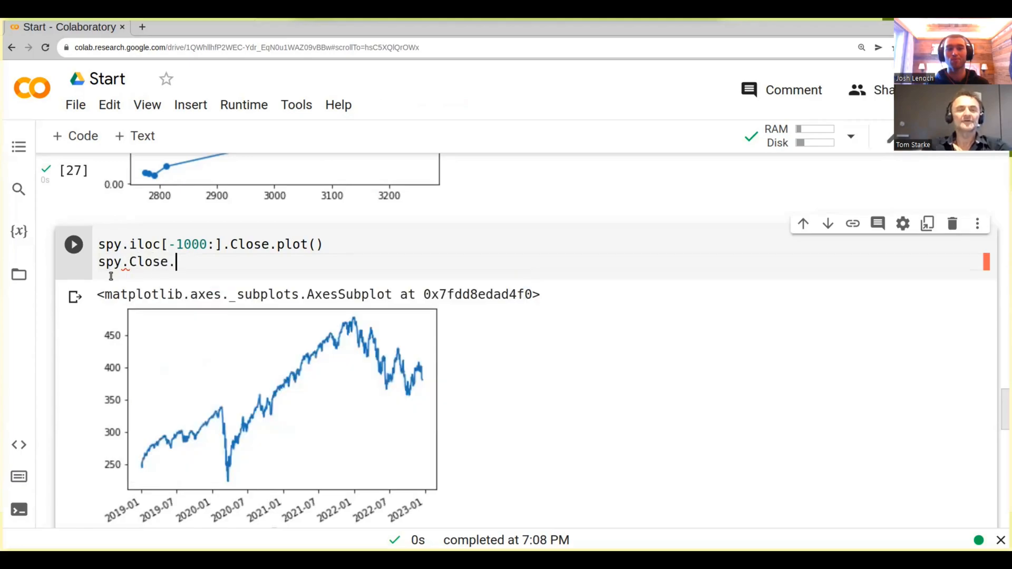
text(rolli)
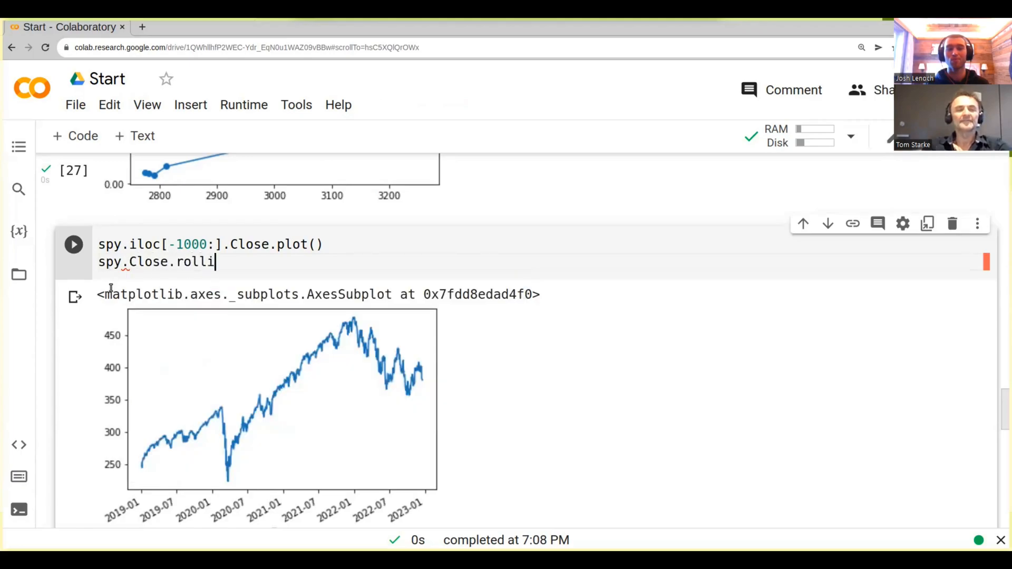
text(ng()
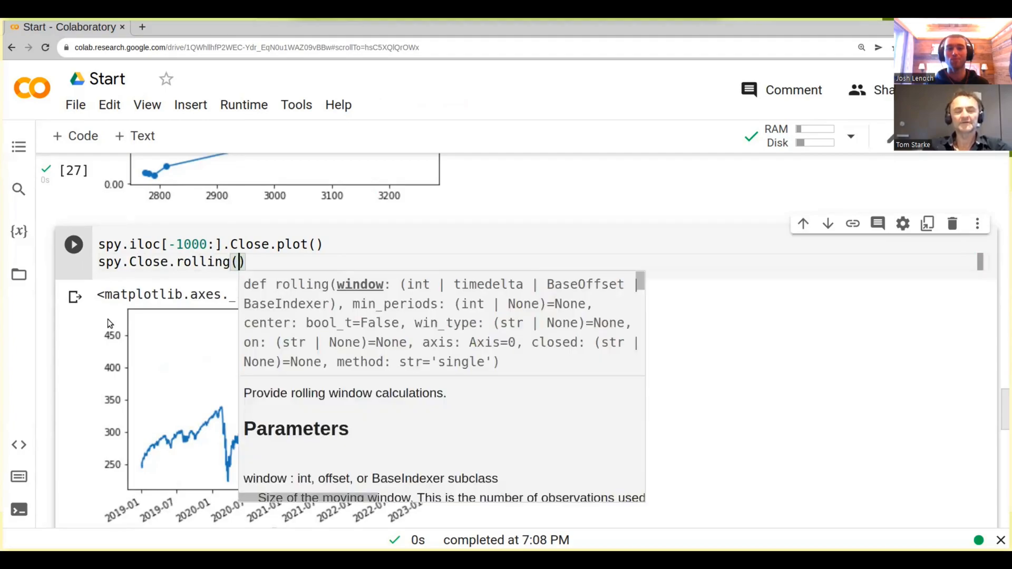
text(50)
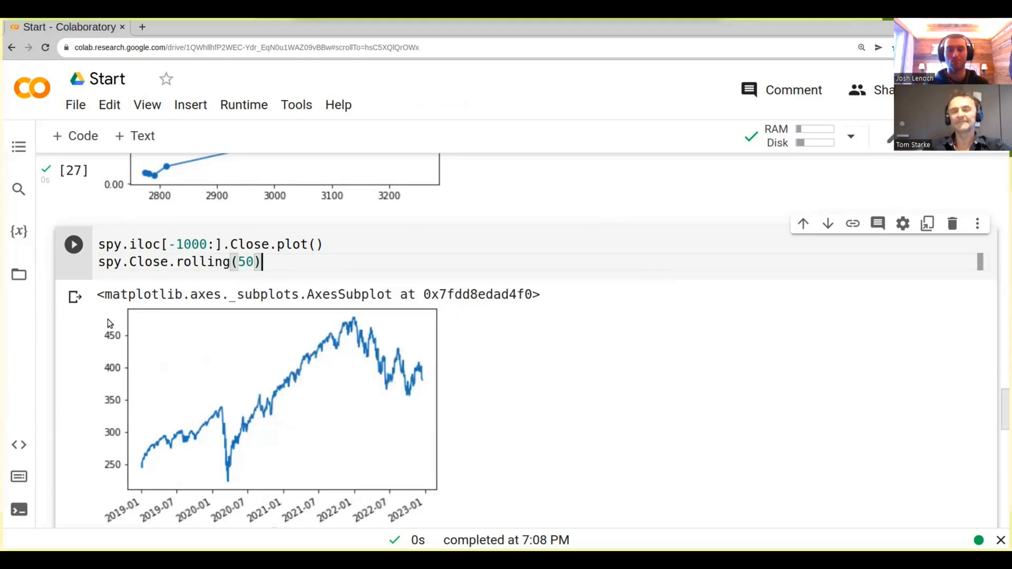
text(.mea)
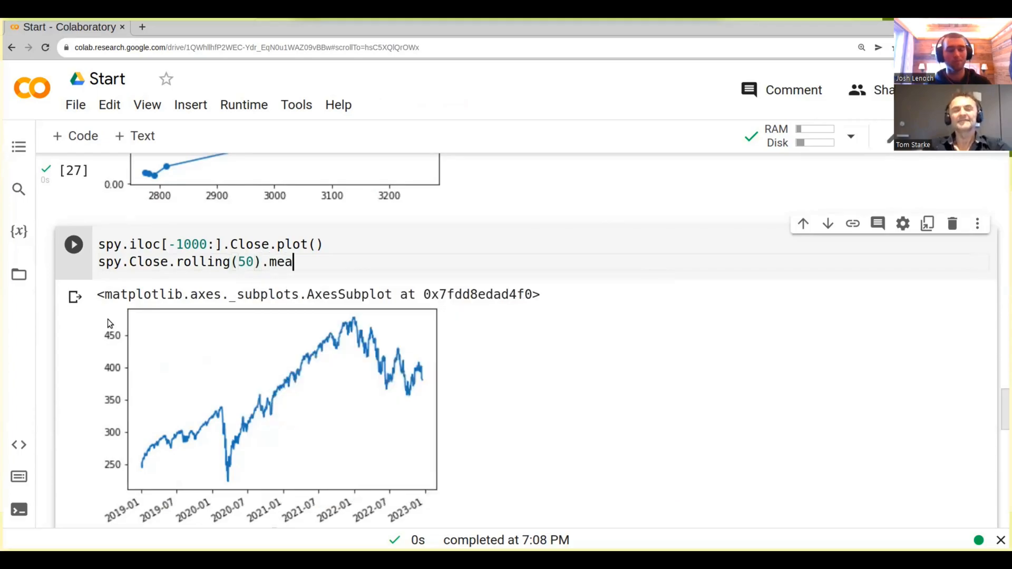
text(n())
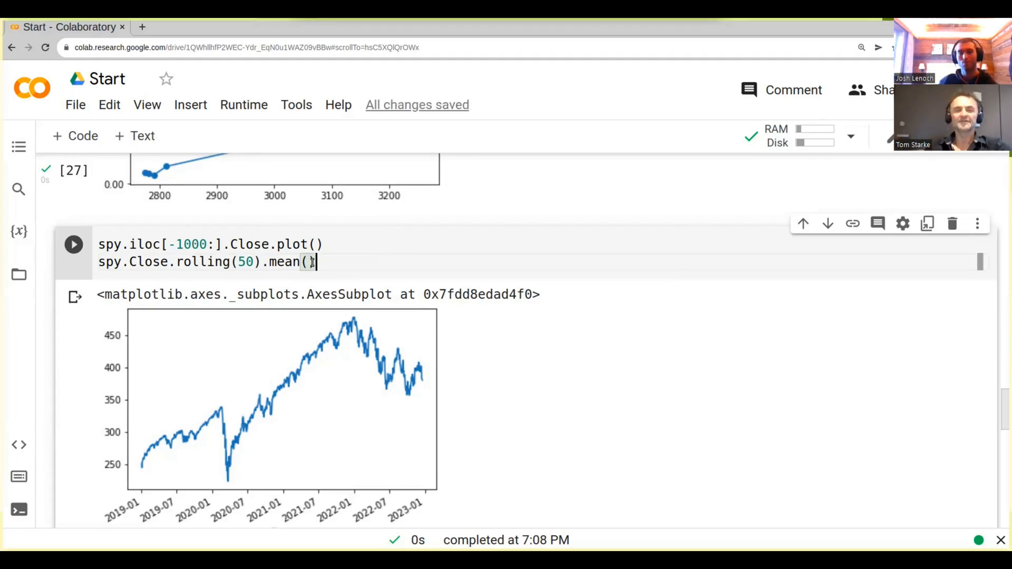
text(.plo)
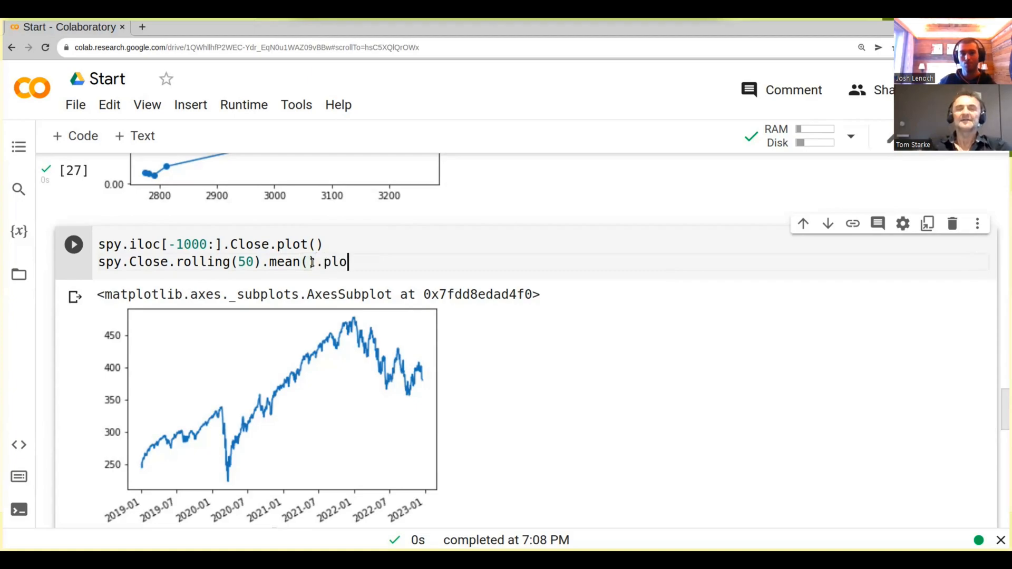
text(t())
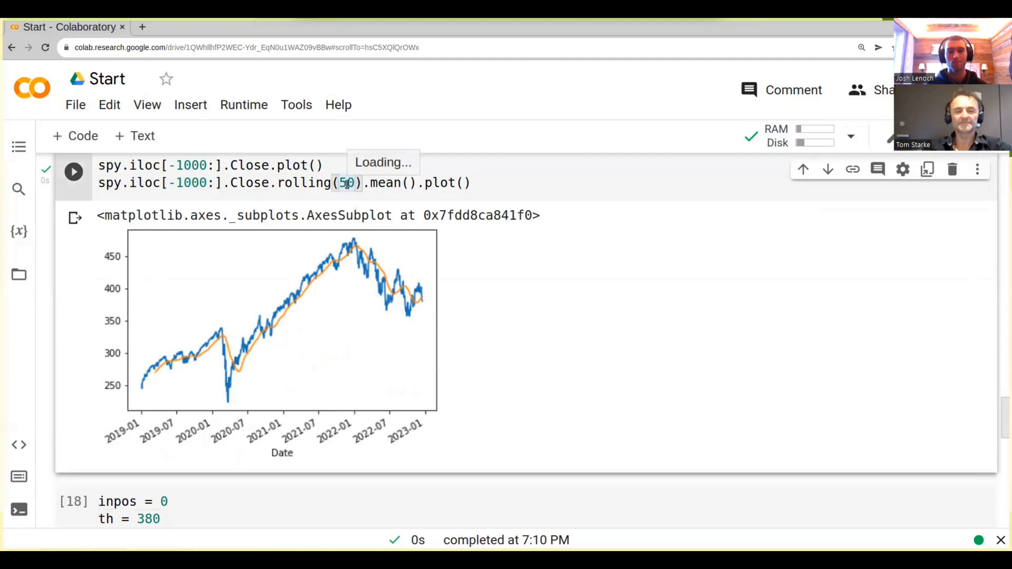
text(200)
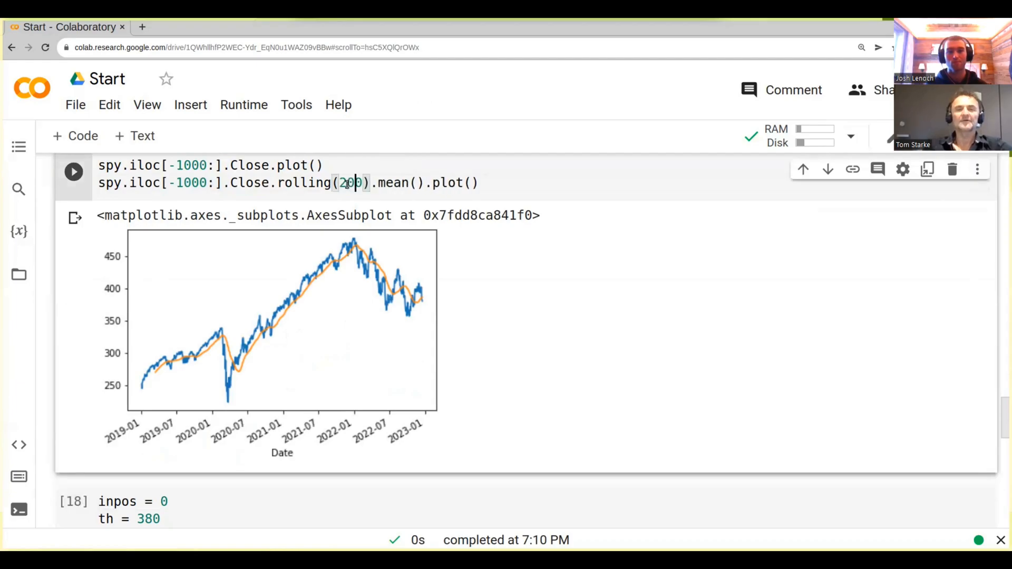
Step: Redraw the last 1000 closes with the 200-day rolling mean overlaid
click(76, 171)
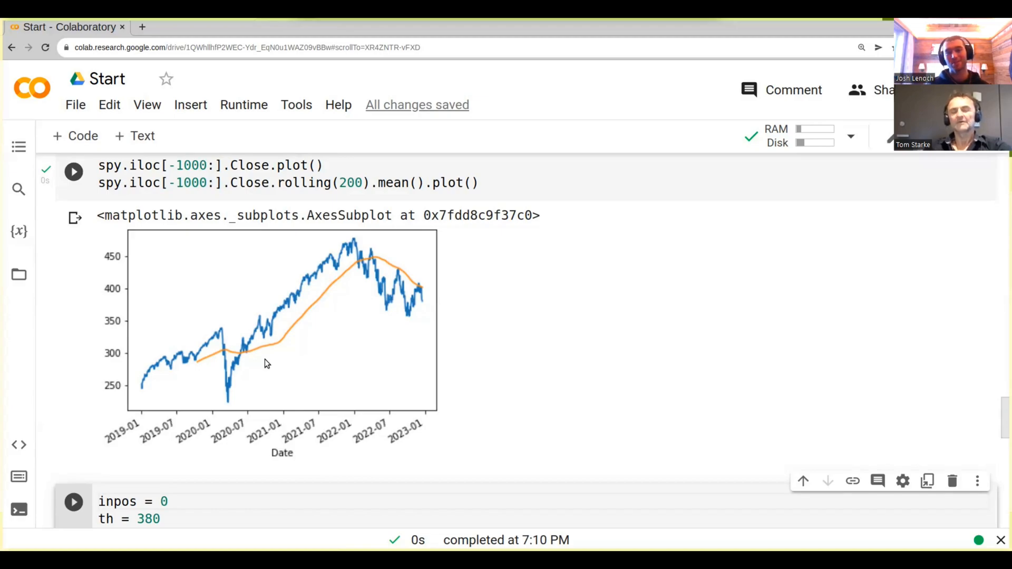
mouse_move(268, 350)
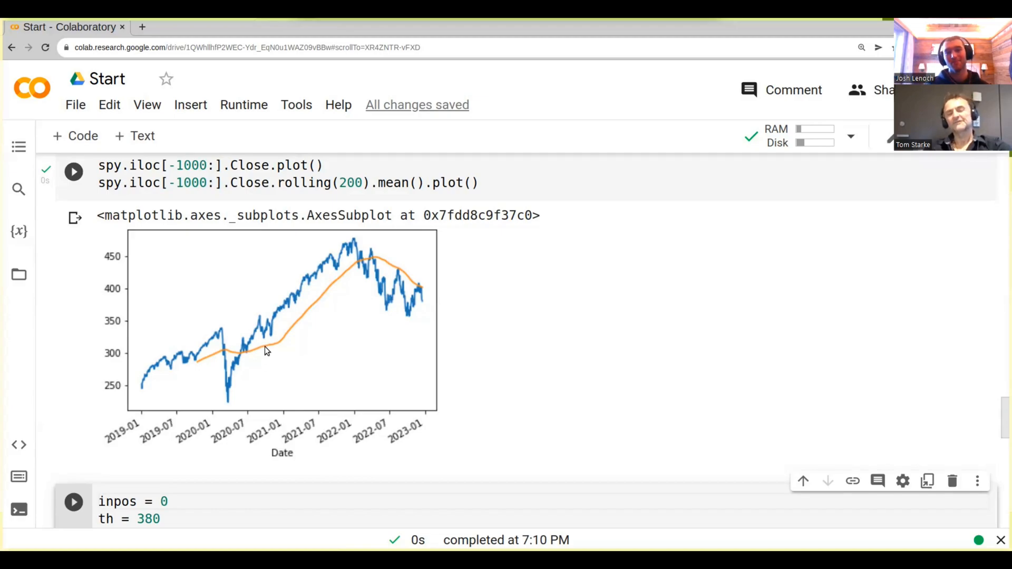
mouse_move(253, 348)
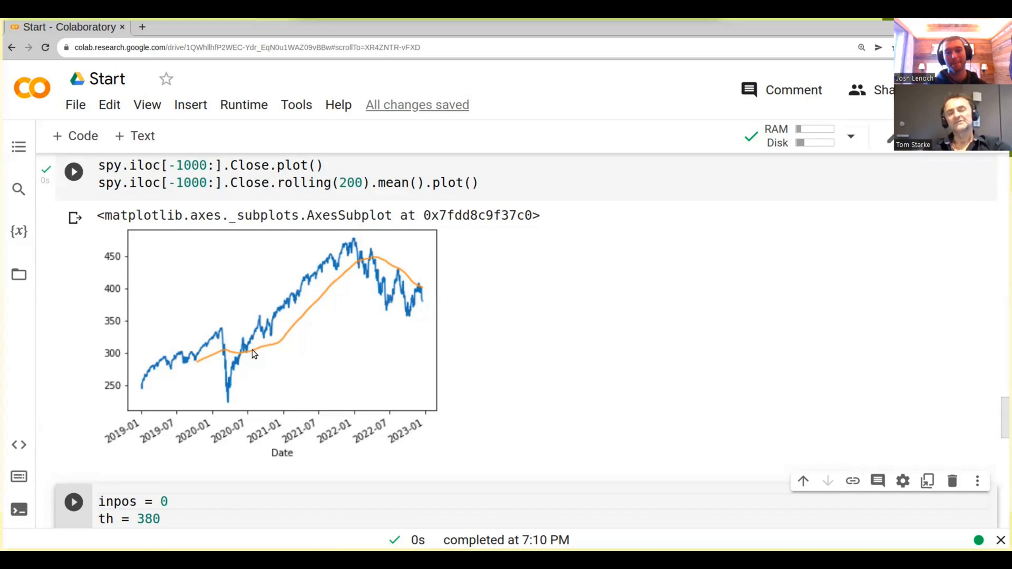
mouse_move(254, 342)
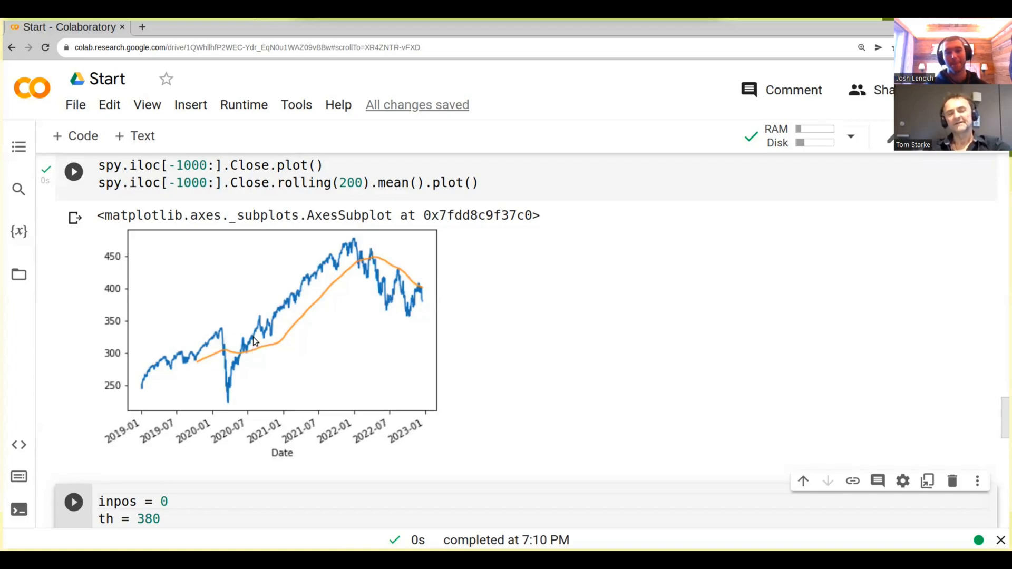
mouse_move(275, 349)
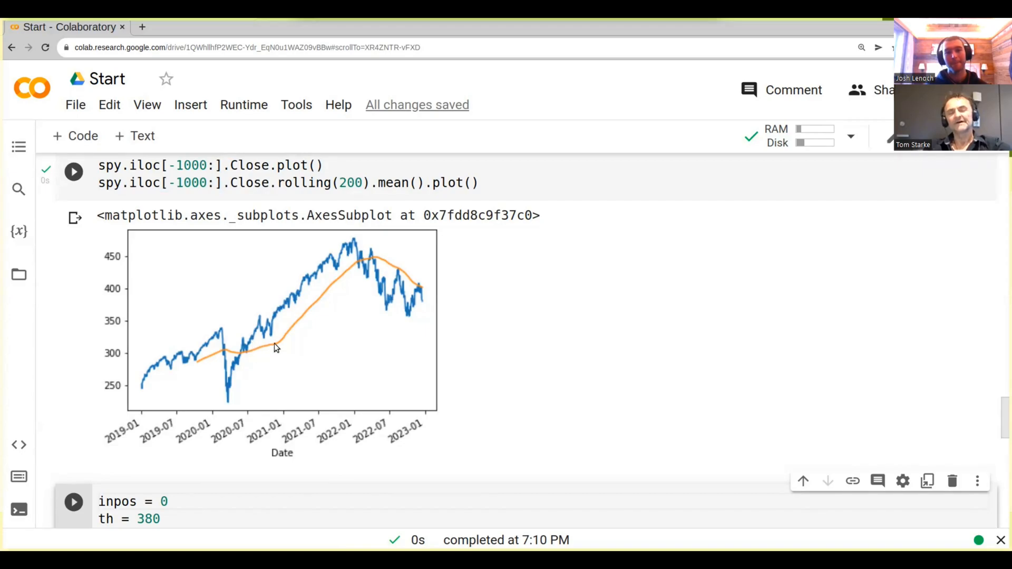
mouse_move(348, 274)
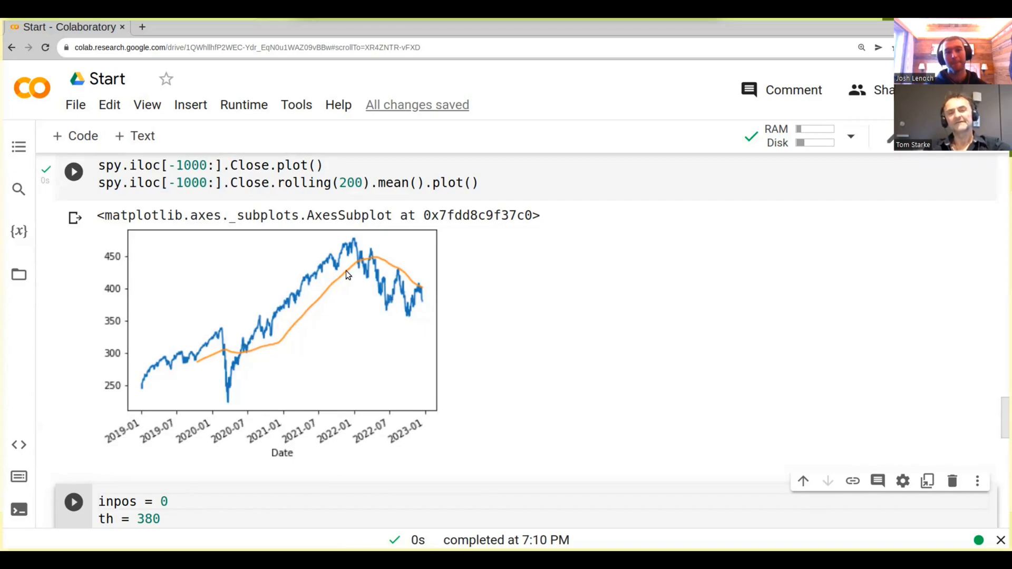
mouse_move(361, 262)
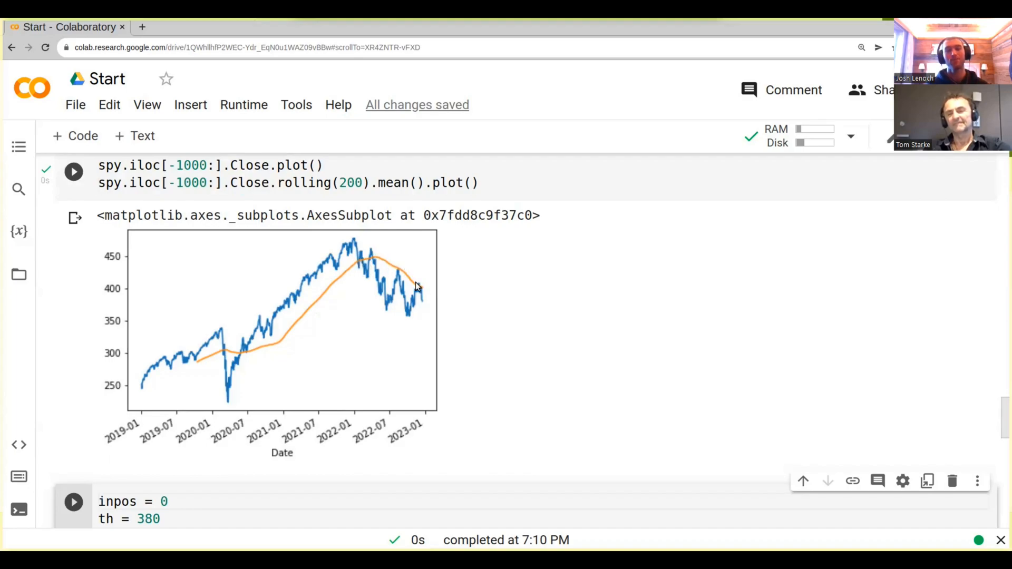
mouse_move(287, 262)
text(2)
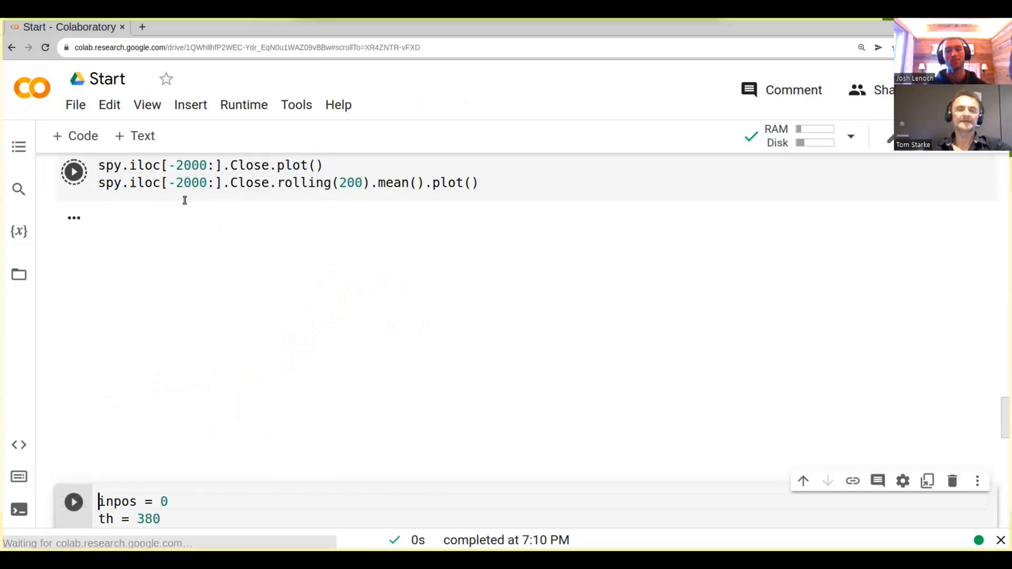
Step: Run the iloc[-2000:] cell to chart 2015-2023 closes with the 200-day average
click(74, 171)
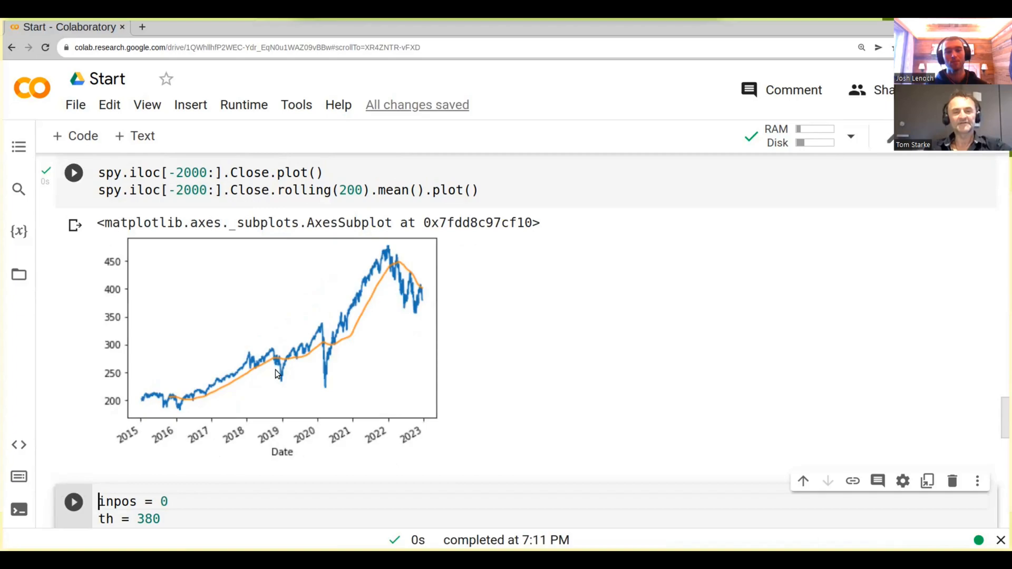
mouse_move(283, 385)
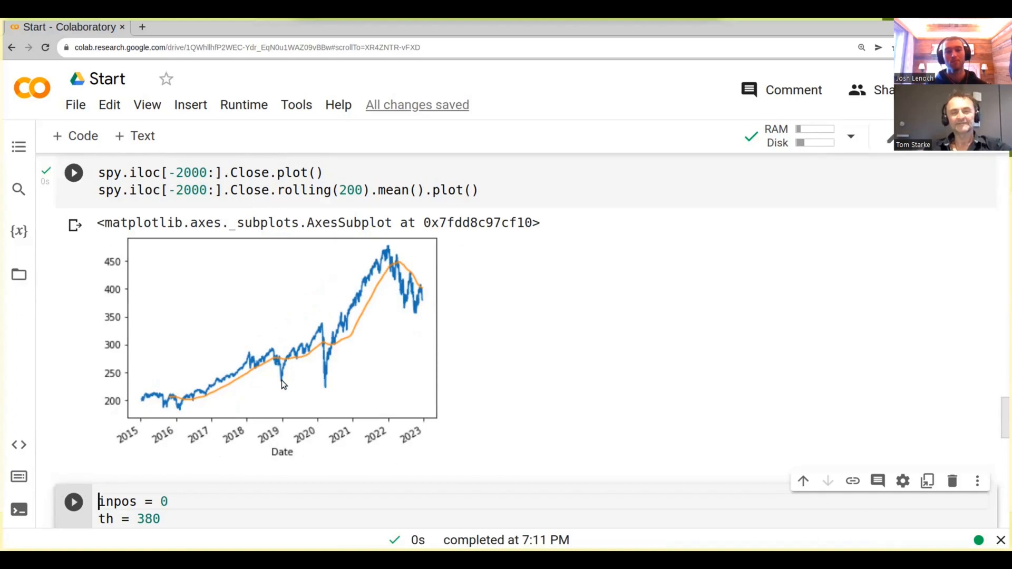
mouse_move(299, 355)
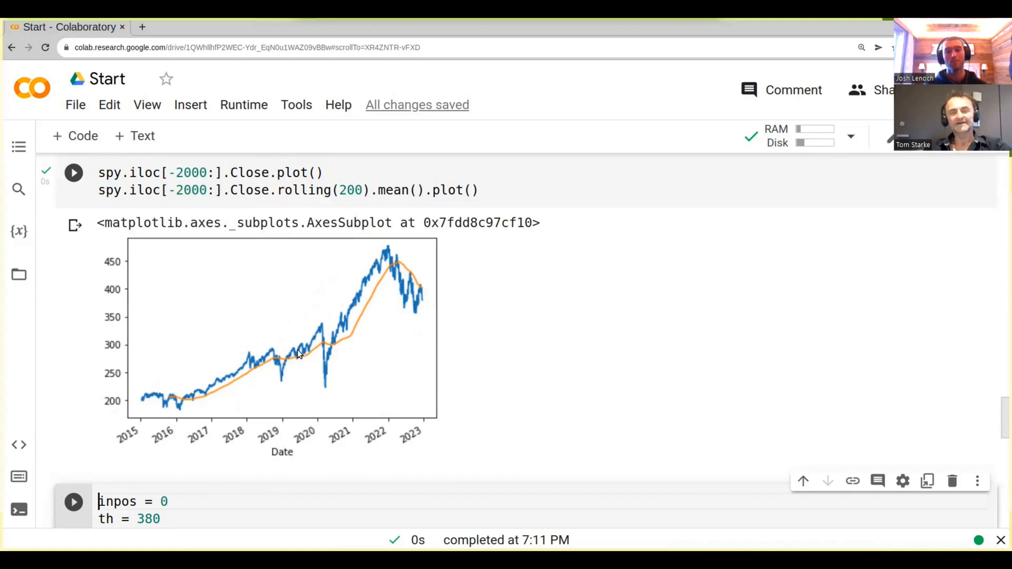
mouse_move(323, 327)
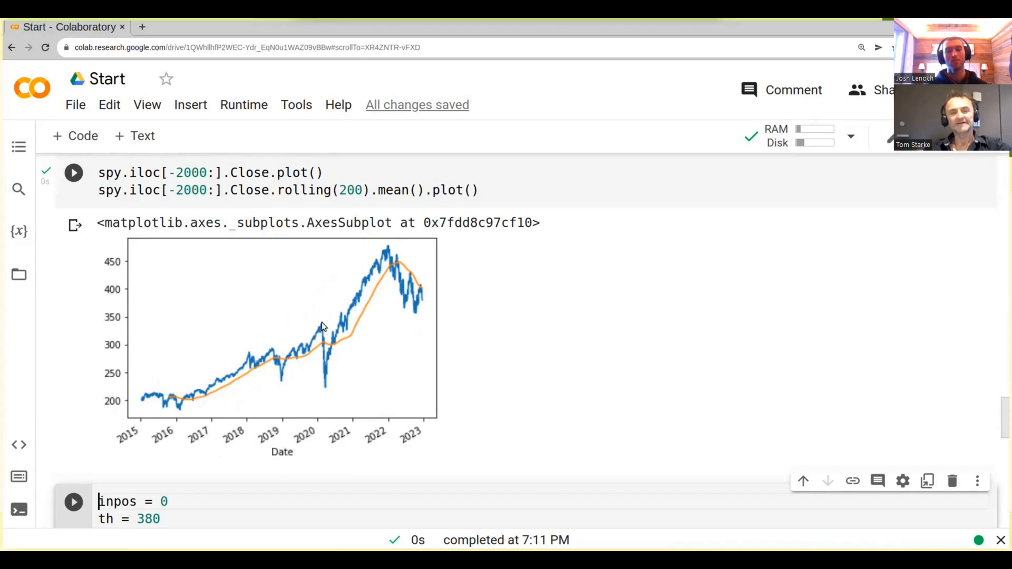
mouse_move(329, 379)
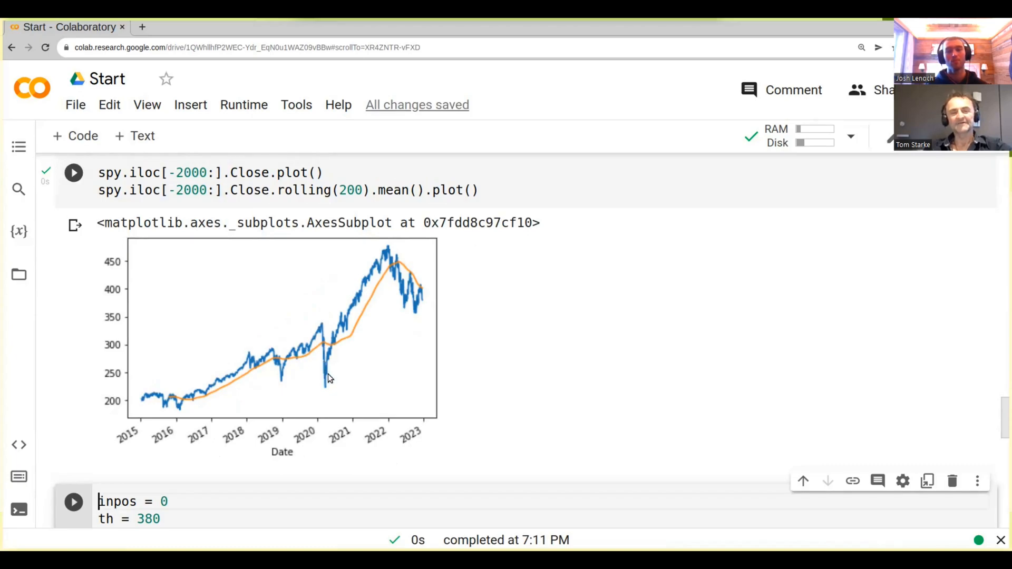
mouse_move(396, 265)
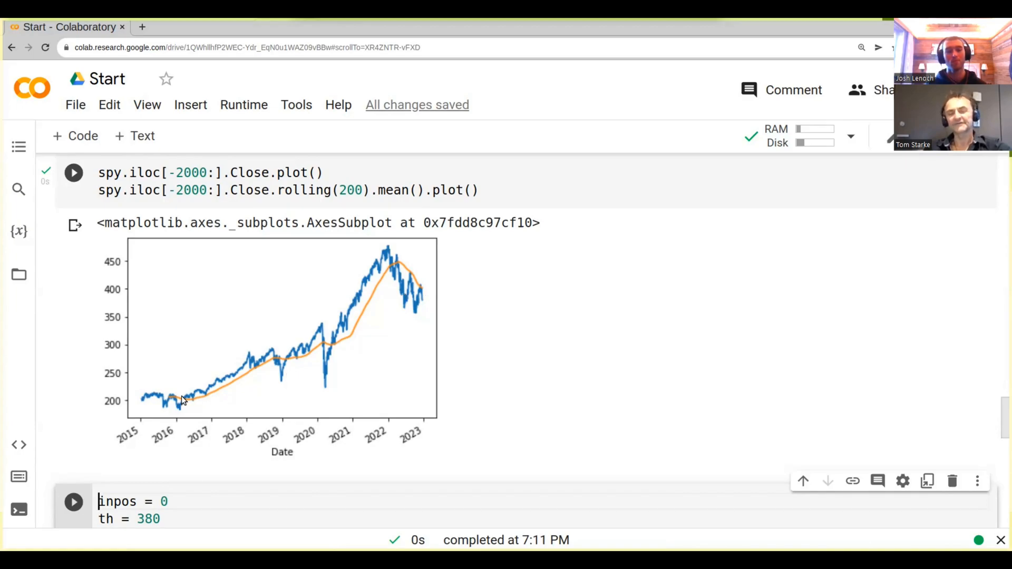
mouse_move(346, 341)
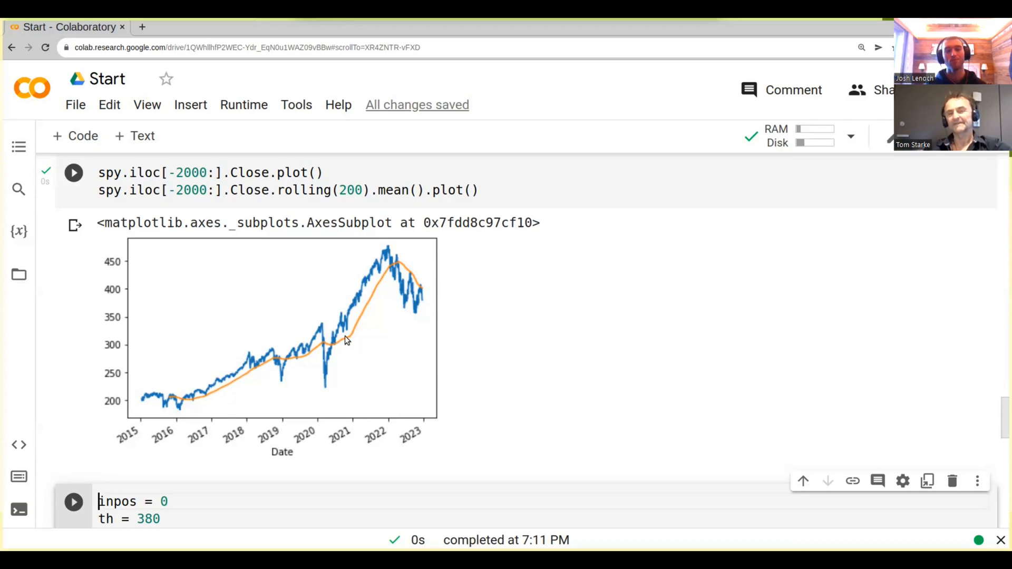
mouse_move(395, 274)
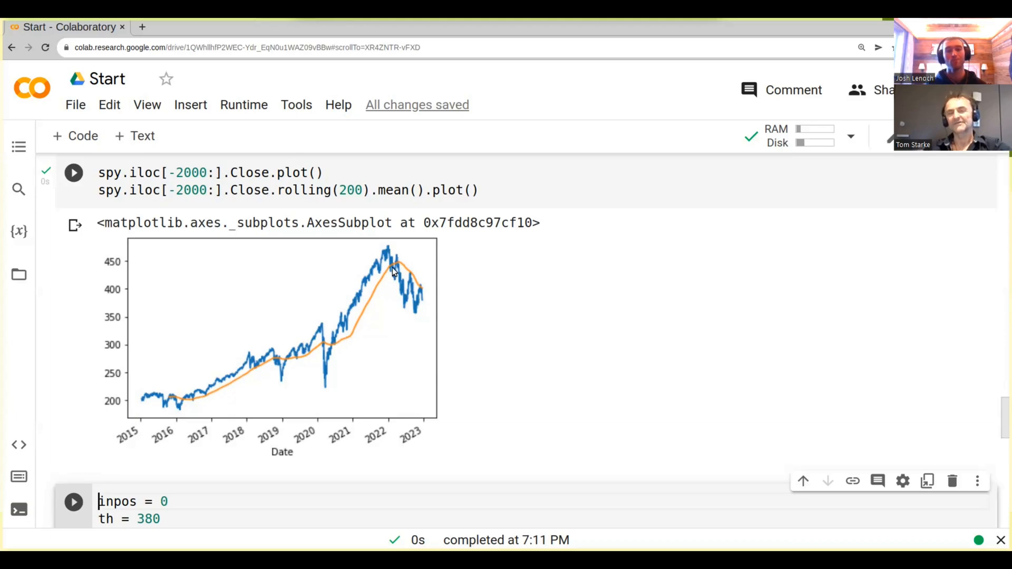
mouse_move(397, 270)
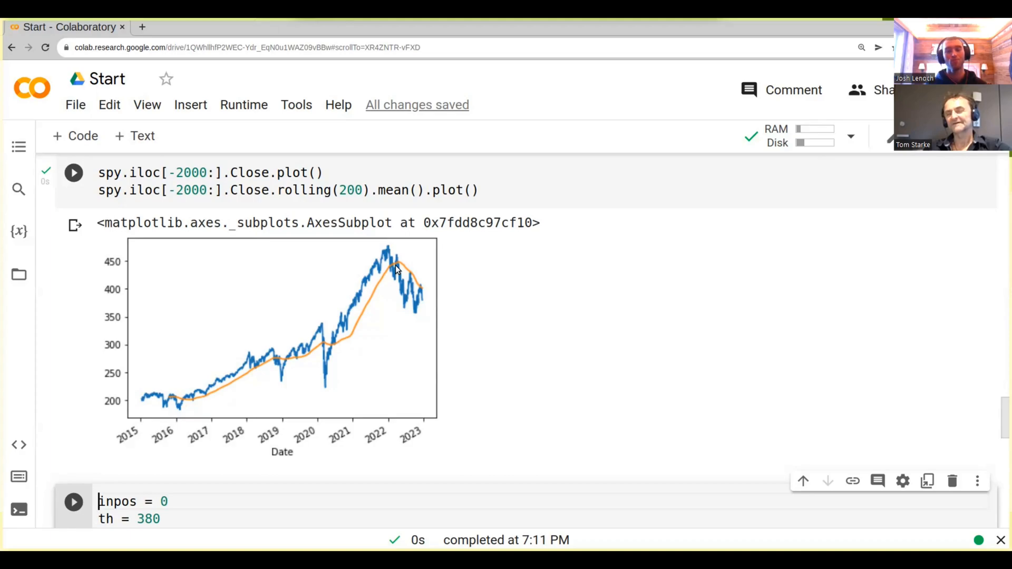
mouse_move(354, 241)
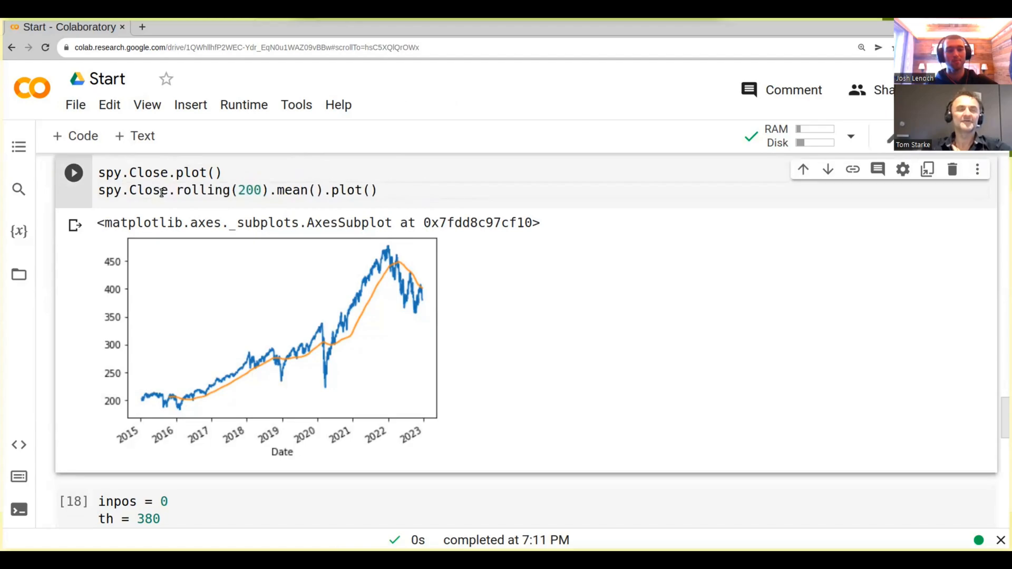
mouse_move(312, 301)
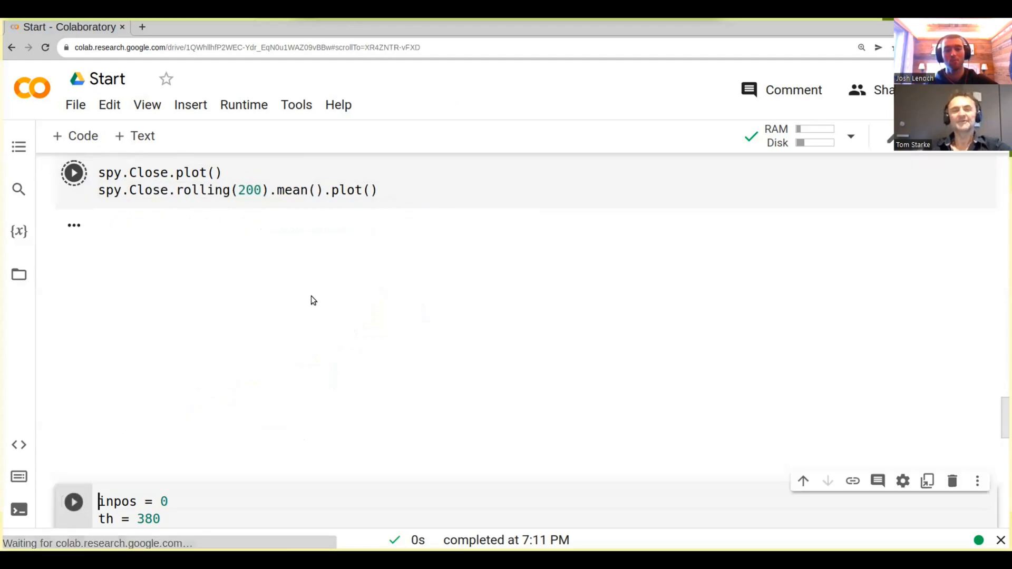
Step: Run the full-history spy.Close plot with its 200-day rolling mean overlaid
click(73, 173)
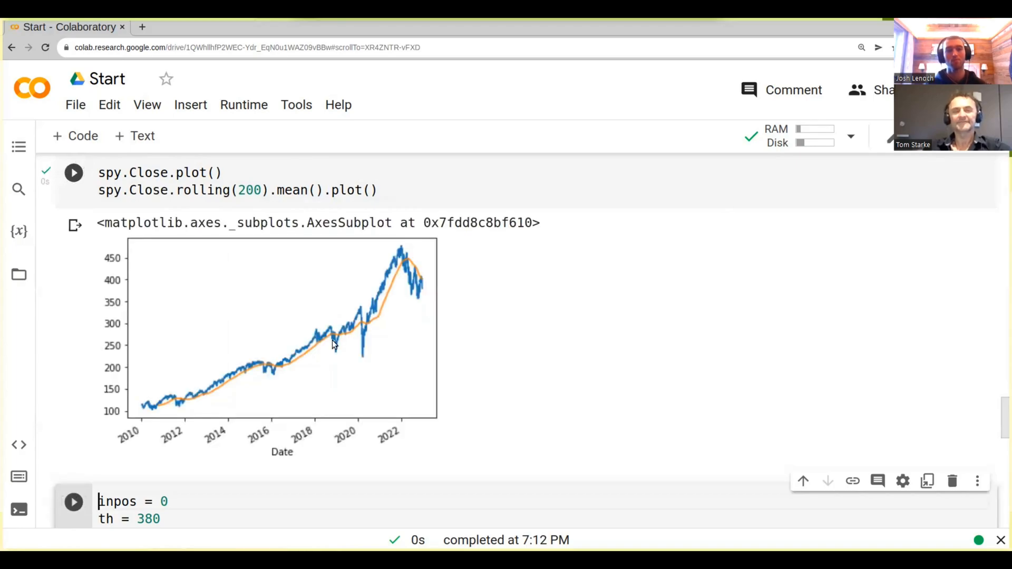
mouse_move(310, 360)
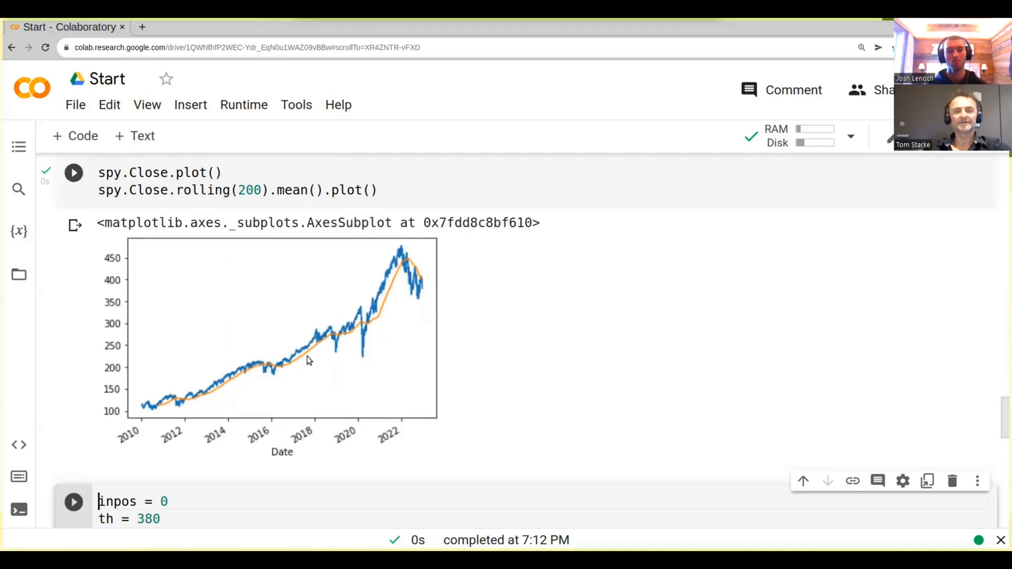
mouse_move(245, 390)
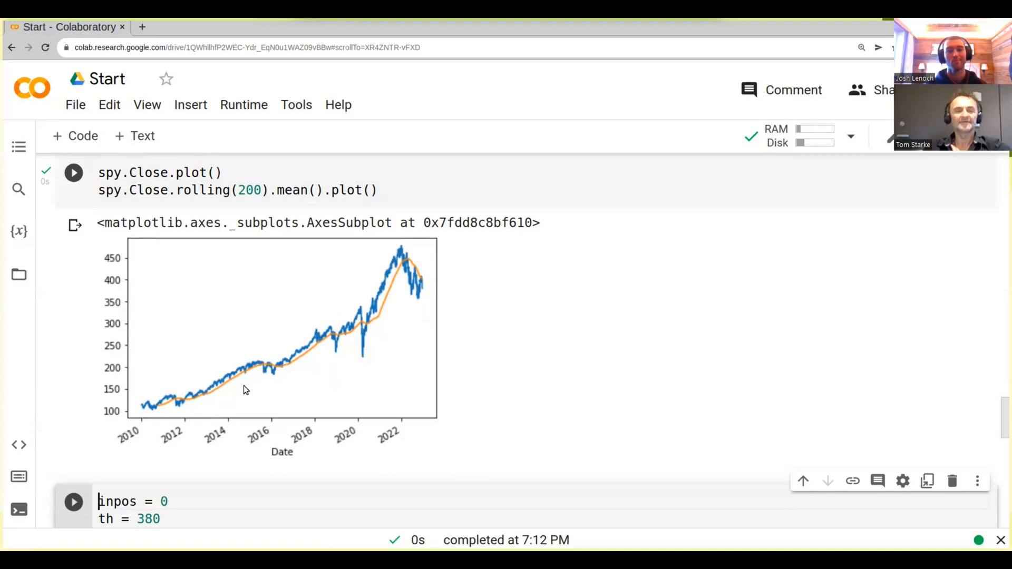
mouse_move(399, 274)
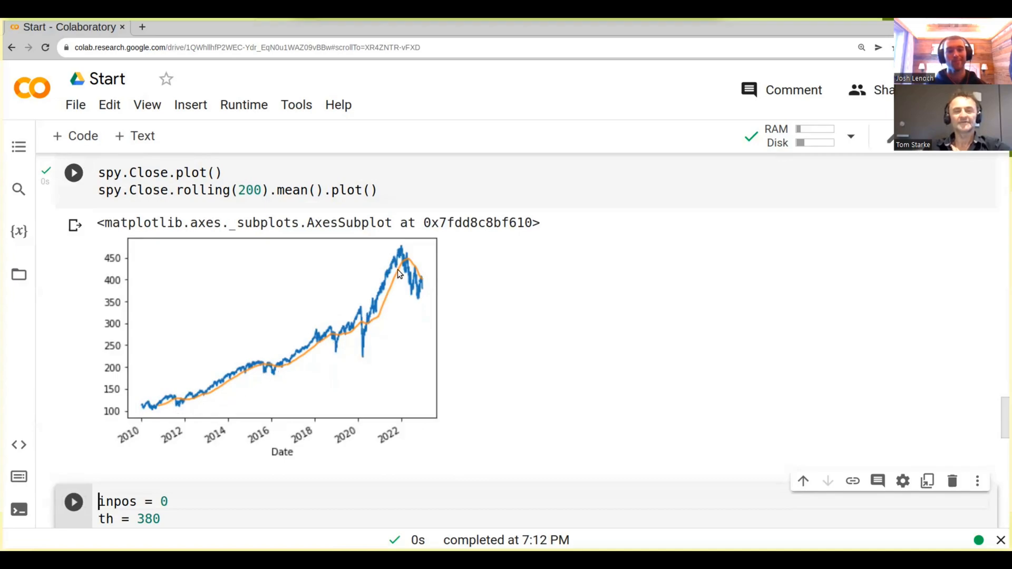